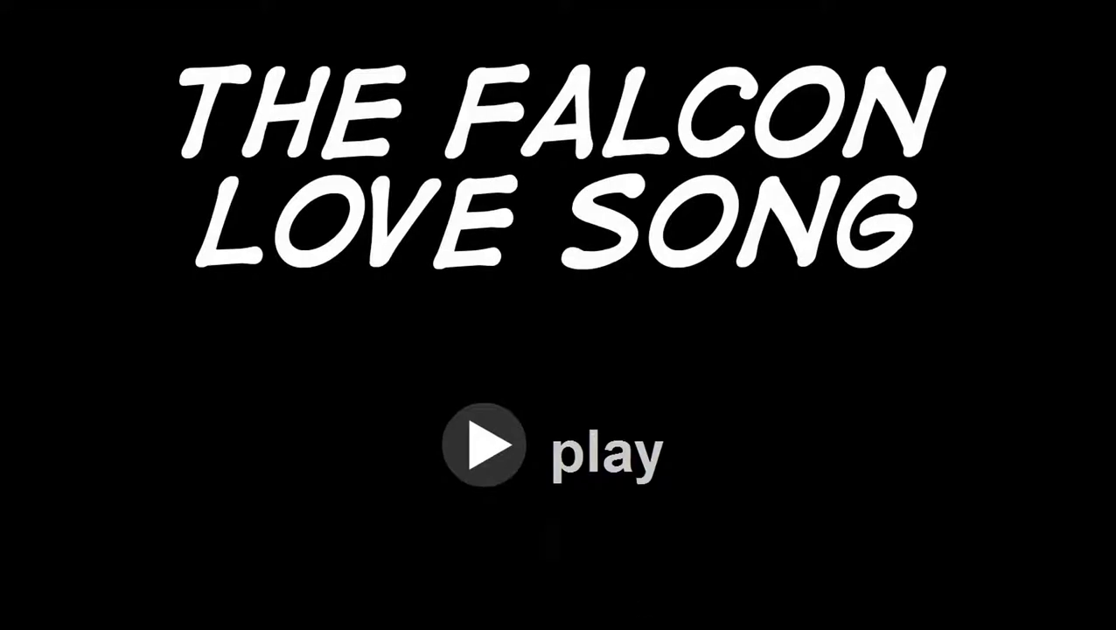
- Start playback of 'The Falcon Love Song' cartoon from its title screen
left_click(483, 446)
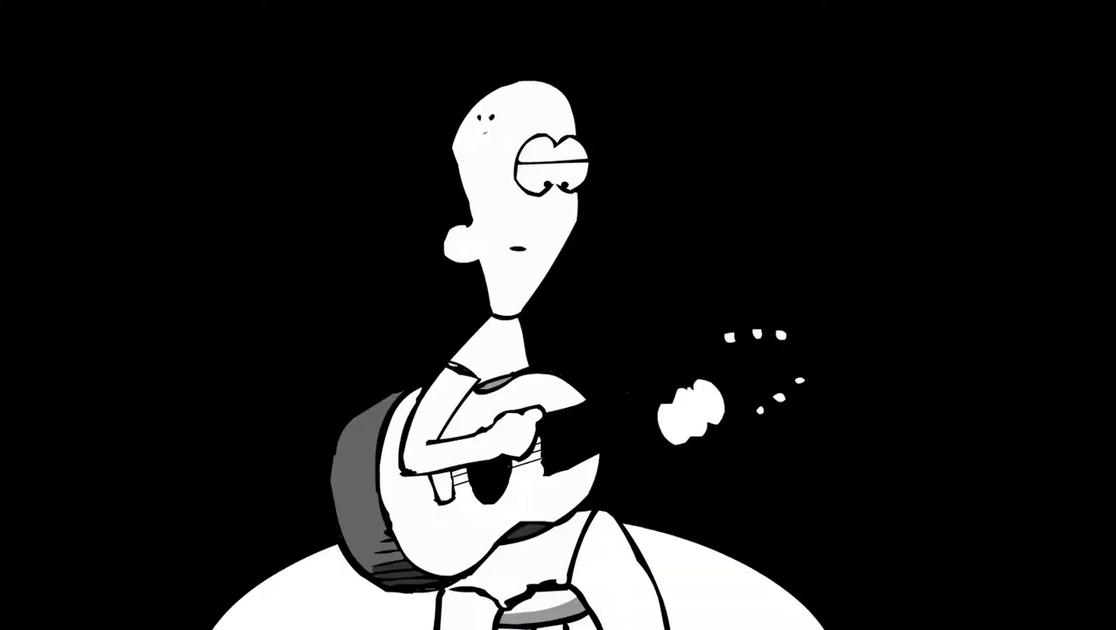